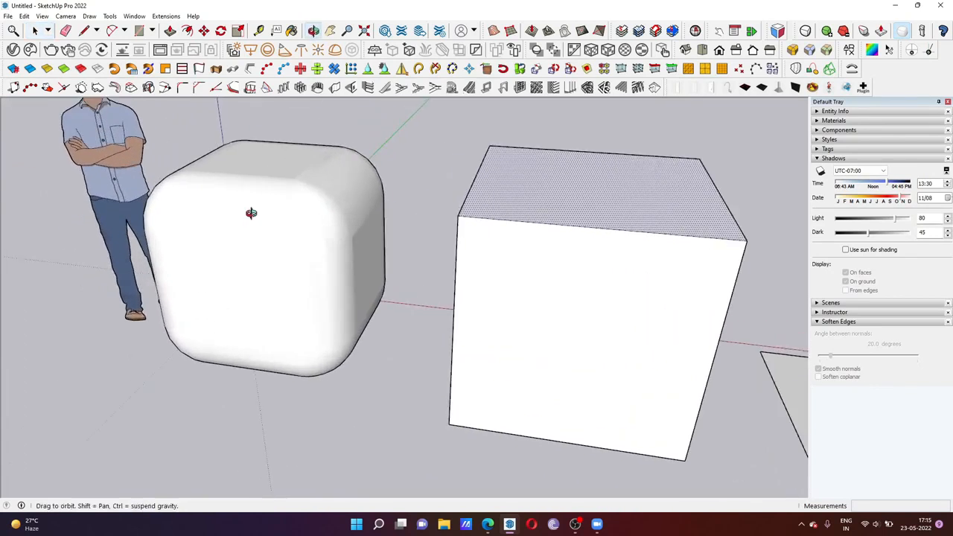
Orbit the view from the rounded and plain cubes toward the flat square.
{"action": "left_click_drag", "start_coordinate": [252, 214], "coordinate": [250, 237]}
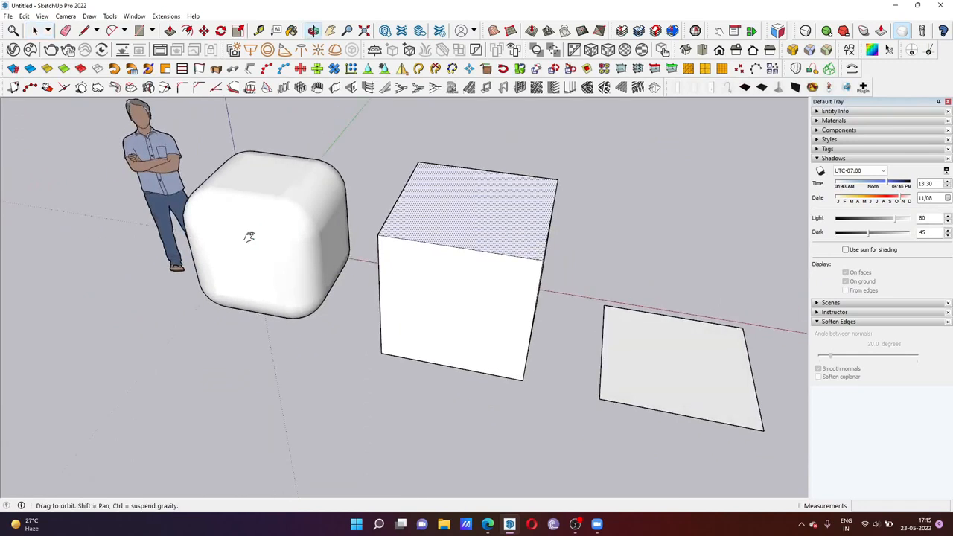
{"action": "mouse_move", "coordinate": [793, 50]}
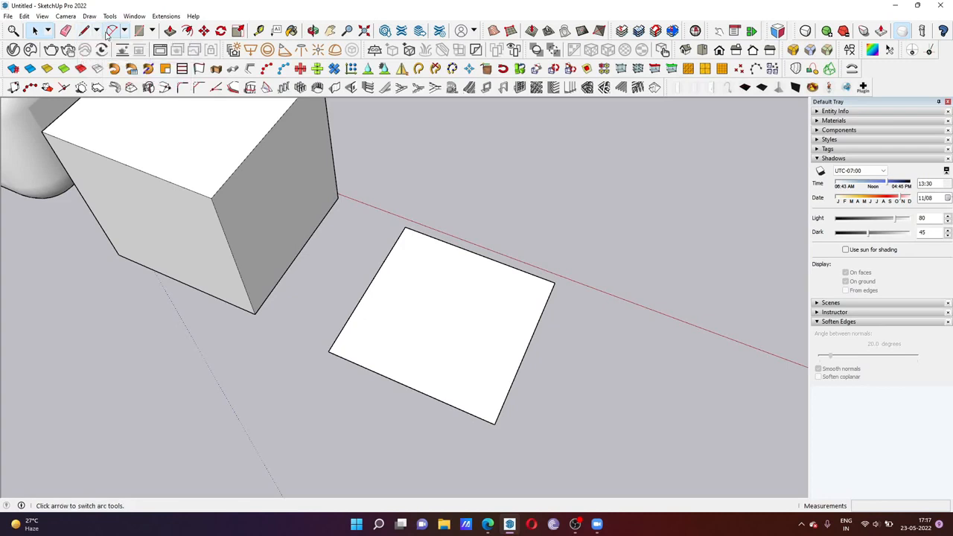
Place a Tape Measure guide line across the flat square.
{"action": "left_click", "coordinate": [125, 30]}
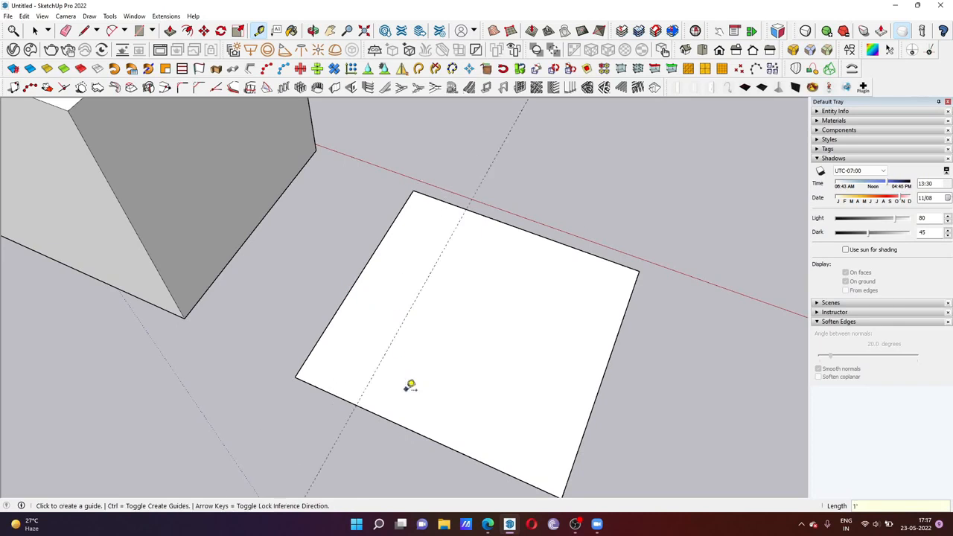
{"action": "left_click_drag", "start_coordinate": [410, 385], "coordinate": [402, 425]}
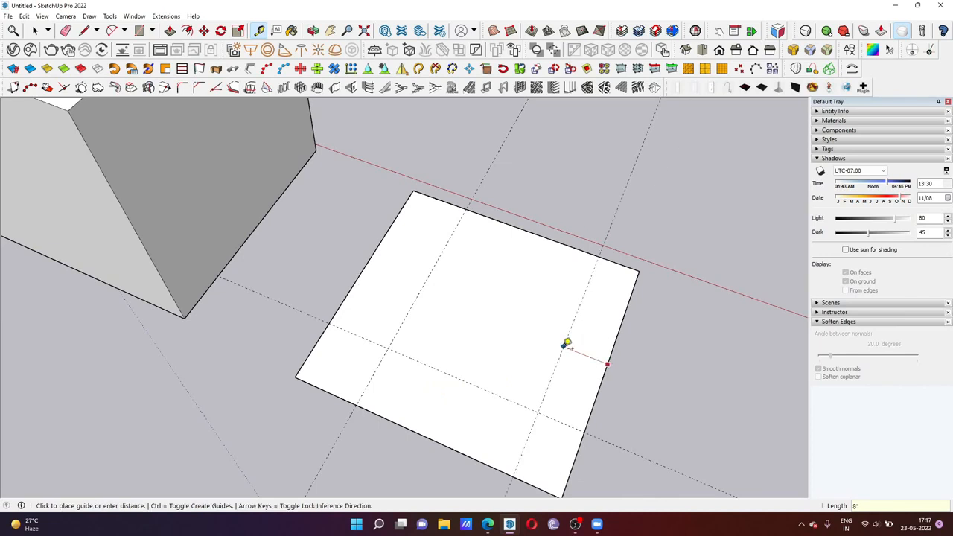
{"action": "mouse_move", "coordinate": [564, 265]}
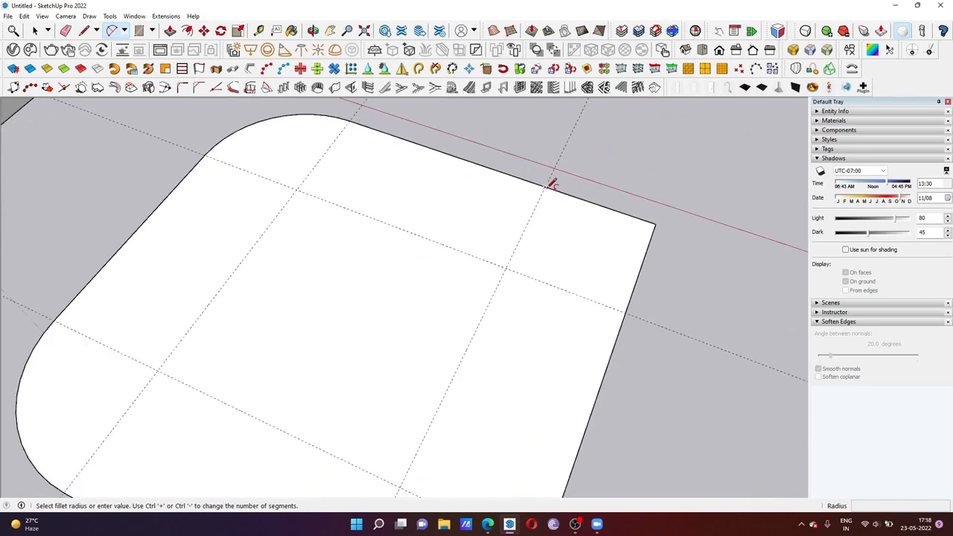
Choose the Rectangle tool for the upright profile on the square's edge.
{"action": "left_click", "coordinate": [629, 311]}
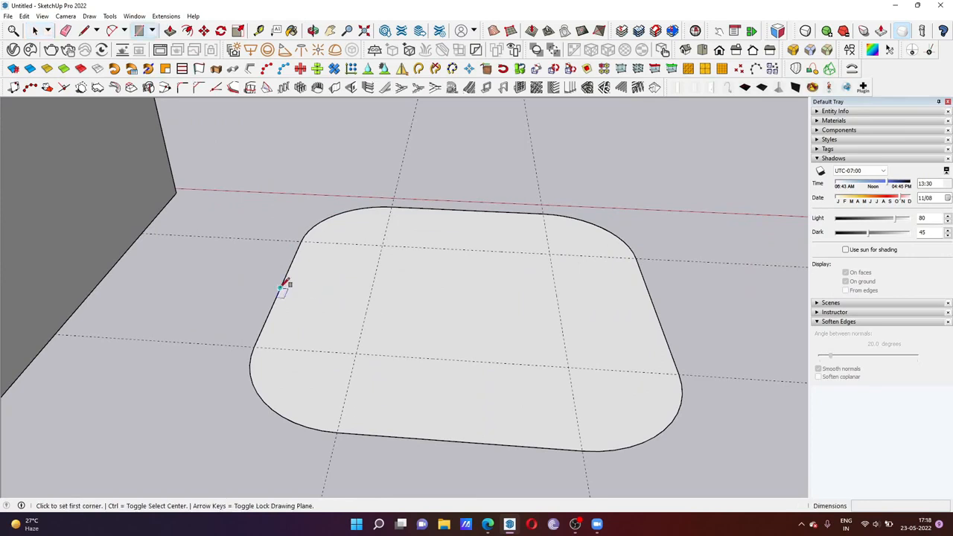
{"action": "mouse_move", "coordinate": [282, 288]}
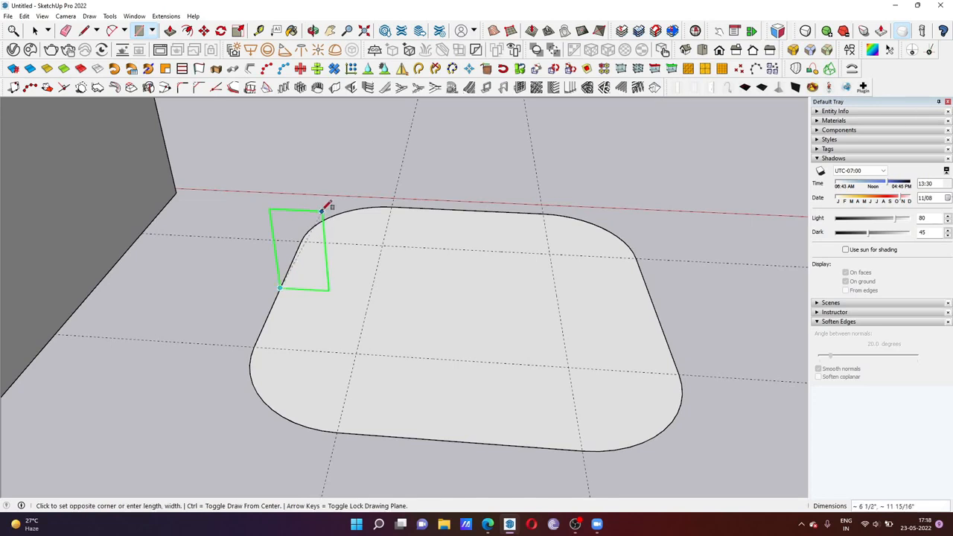
{"action": "mouse_move", "coordinate": [337, 184]}
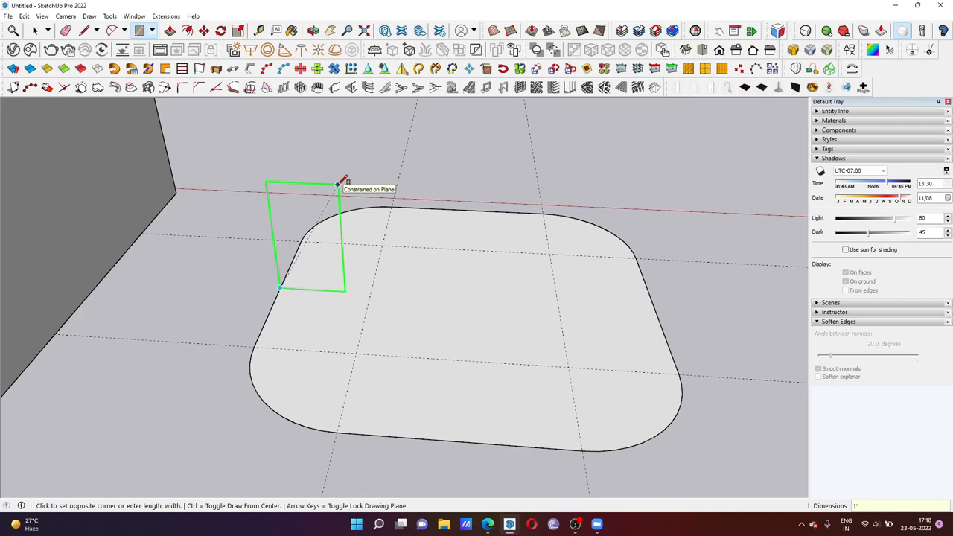
Finish the upright rectangle profile and get ready to curve its corner with an arc.
{"action": "left_click", "coordinate": [279, 288]}
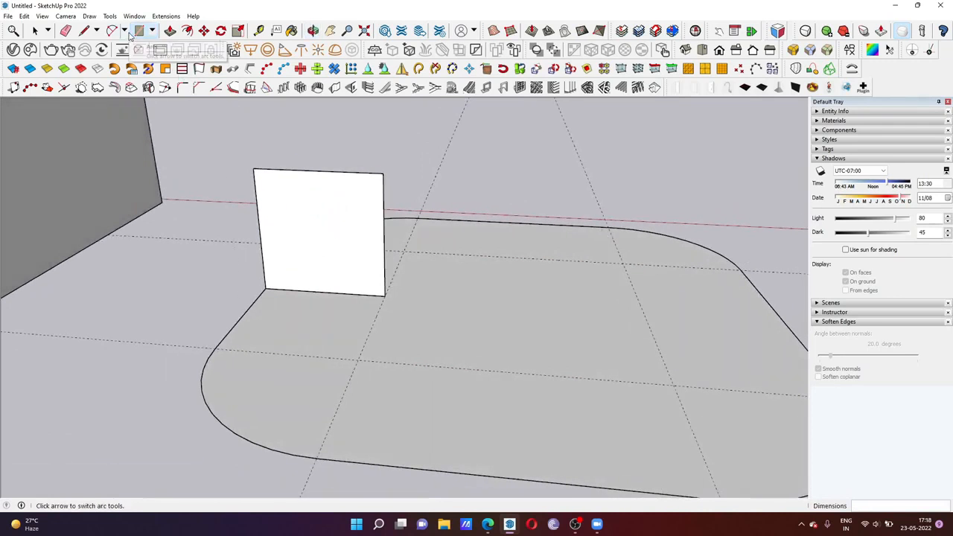
{"action": "left_click", "coordinate": [125, 31]}
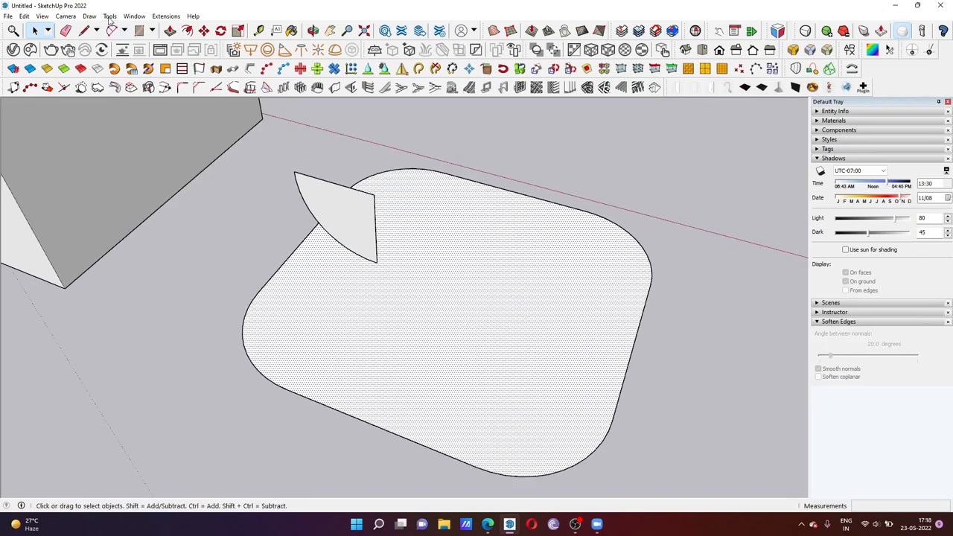
Run Follow Me from the Tools menu, inspect the tray's underside and select the leftover inner faces.
{"action": "left_click", "coordinate": [109, 16]}
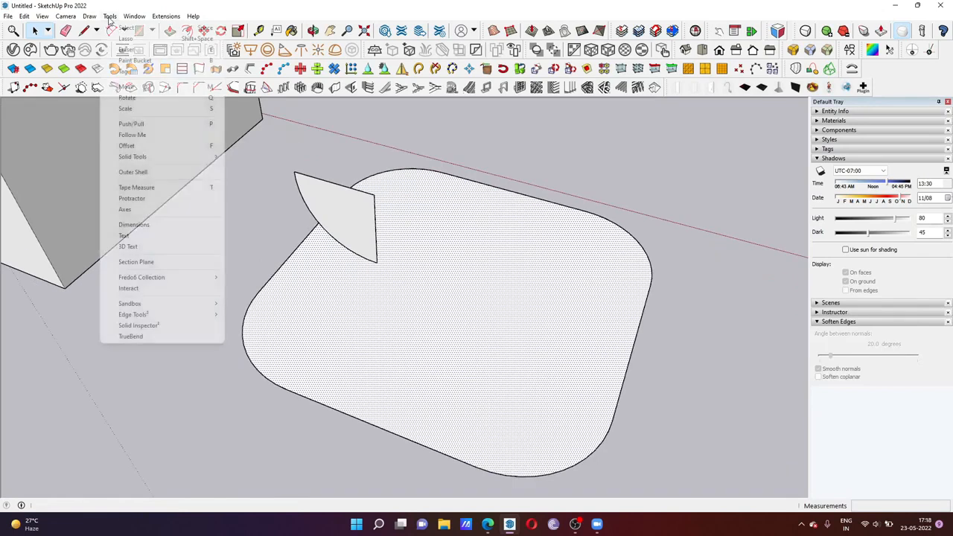
{"action": "mouse_move", "coordinate": [132, 135]}
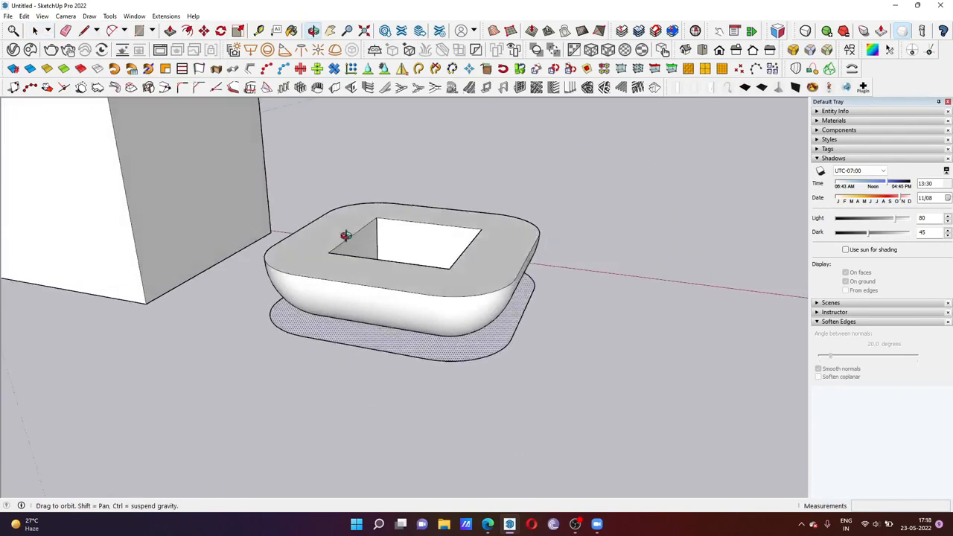
{"action": "left_click_drag", "start_coordinate": [346, 236], "coordinate": [350, 317]}
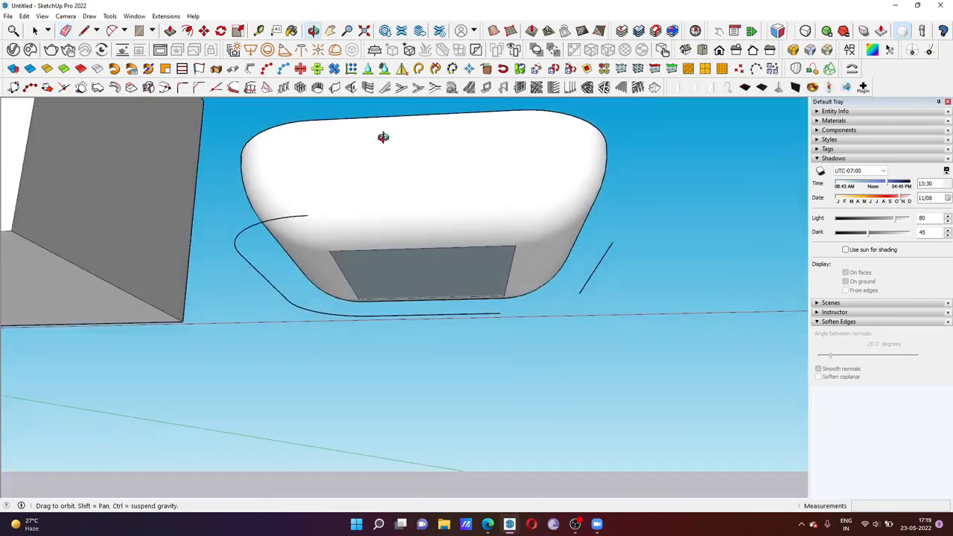
{"action": "left_click_drag", "start_coordinate": [383, 137], "coordinate": [408, 323]}
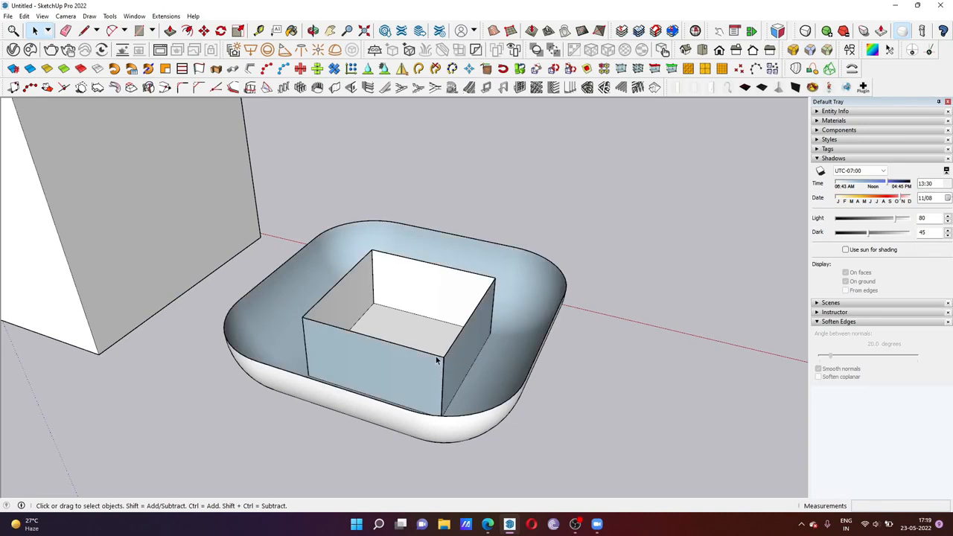
{"action": "left_click", "coordinate": [433, 369]}
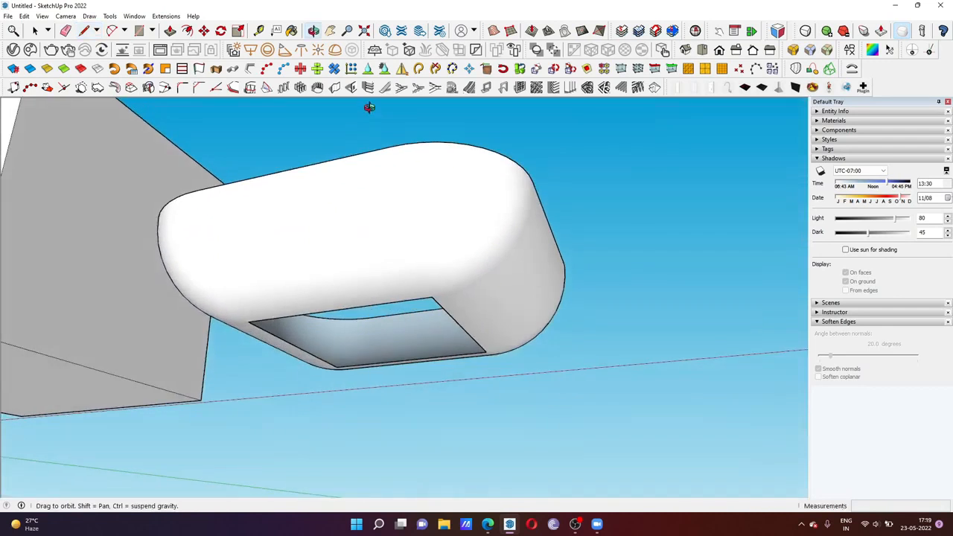
{"action": "left_click_drag", "start_coordinate": [369, 107], "coordinate": [268, 364]}
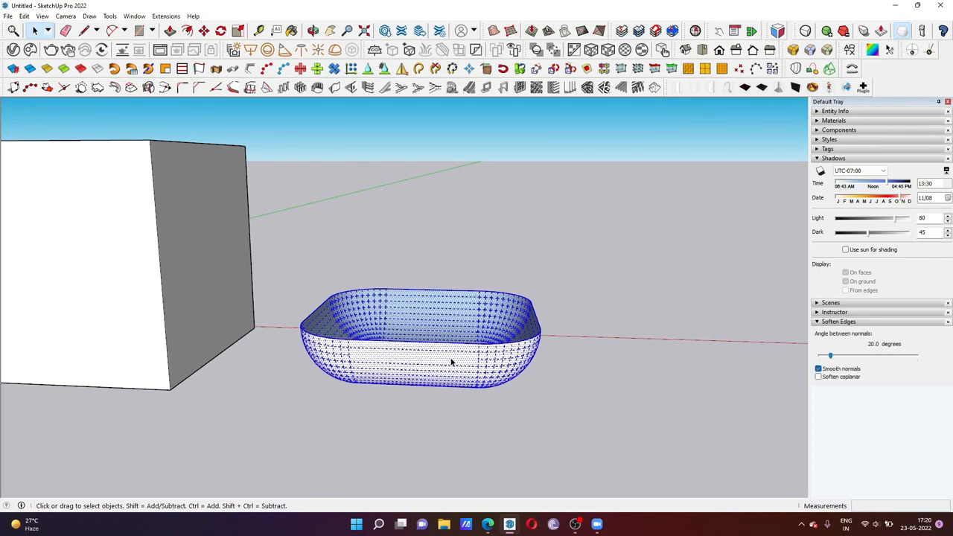
Turn the selected tray into a single group with Make Group.
{"action": "right_click", "coordinate": [450, 361]}
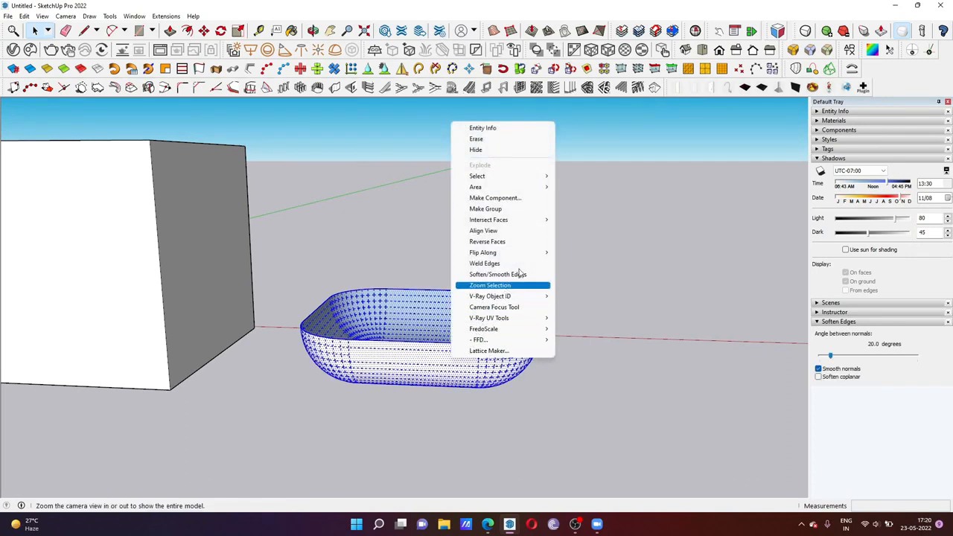
{"action": "left_click", "coordinate": [497, 274]}
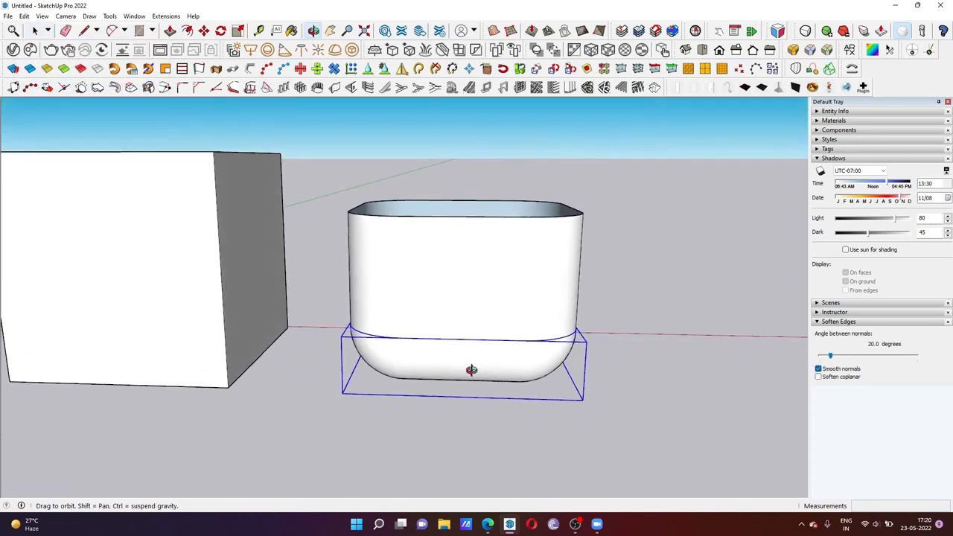
Flip the copied tray along the group's blue axis and enter the group for editing.
{"action": "right_click", "coordinate": [471, 370]}
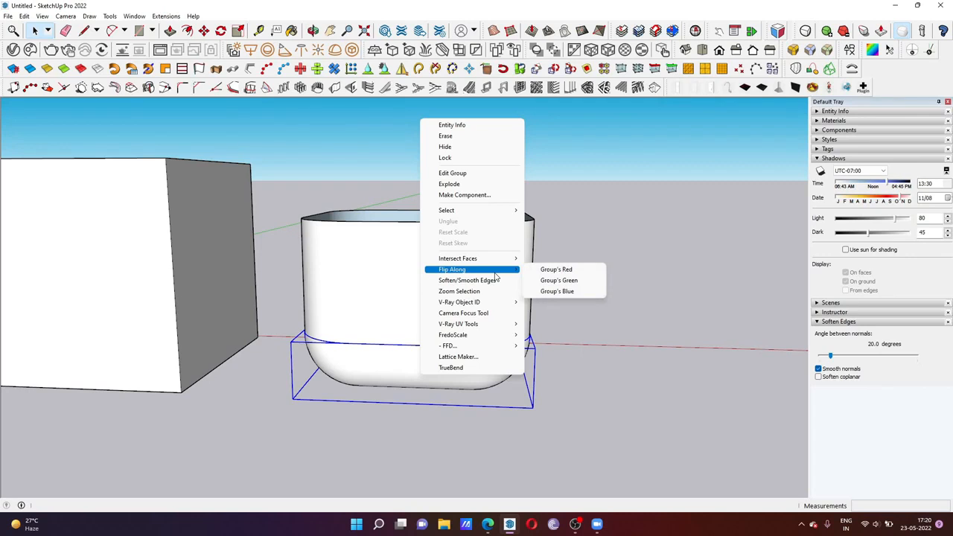
{"action": "left_click", "coordinate": [557, 291]}
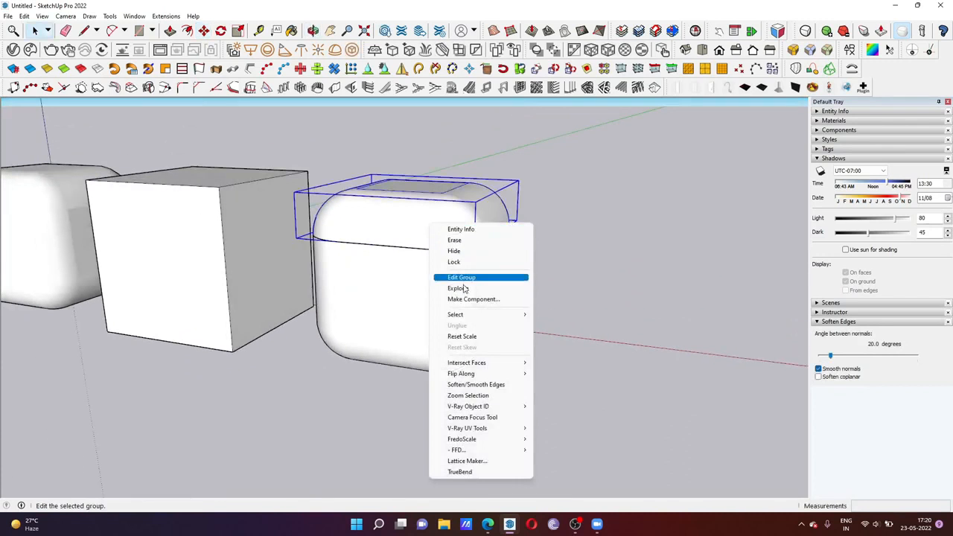
{"action": "left_click", "coordinate": [462, 276]}
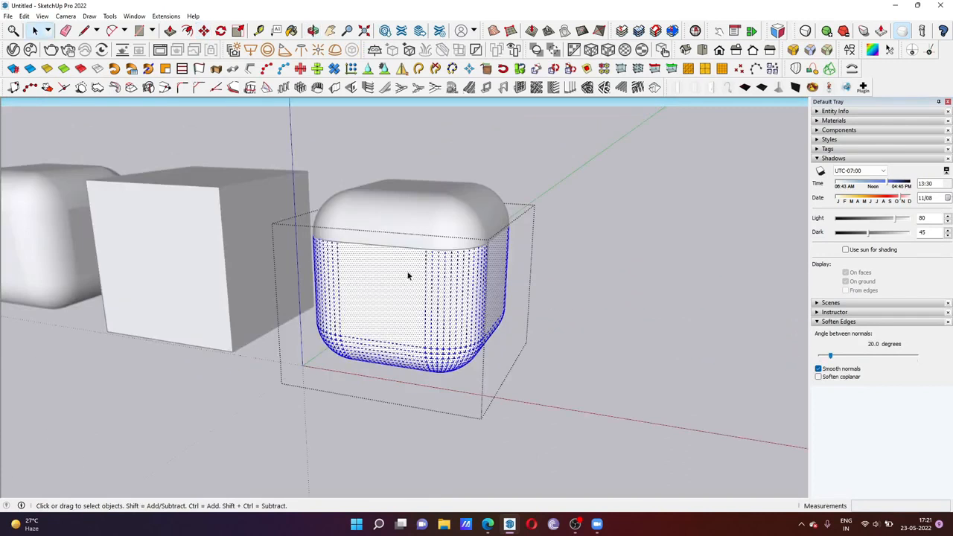
Select all the rounded cube's surfaces and apply Soften/Smooth Edges.
{"action": "right_click", "coordinate": [408, 276]}
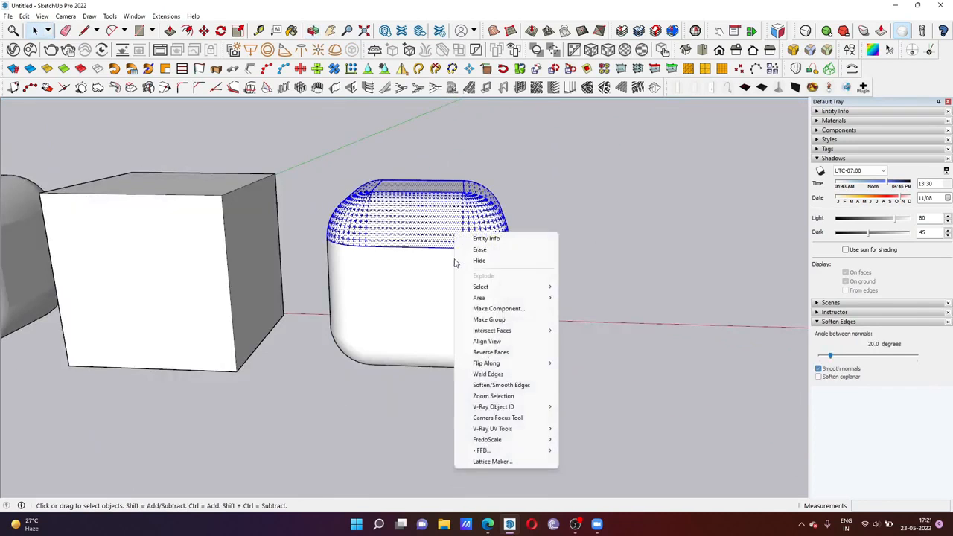
{"action": "left_click", "coordinate": [501, 385]}
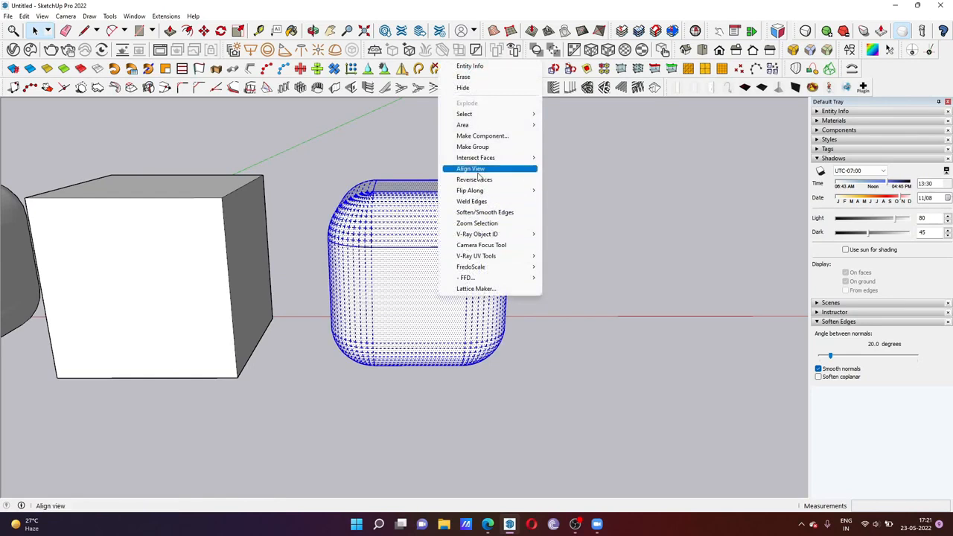
{"action": "mouse_move", "coordinate": [492, 201]}
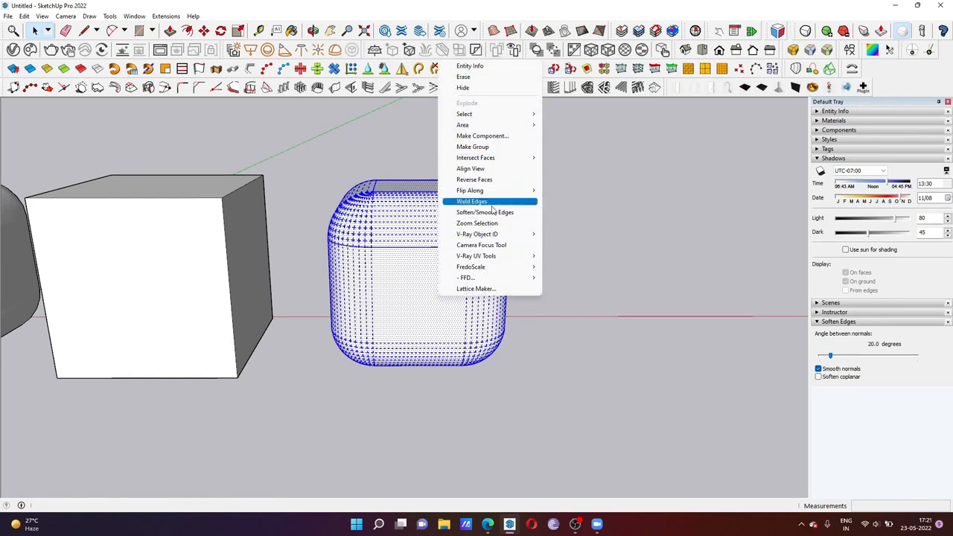
{"action": "left_click", "coordinate": [484, 212]}
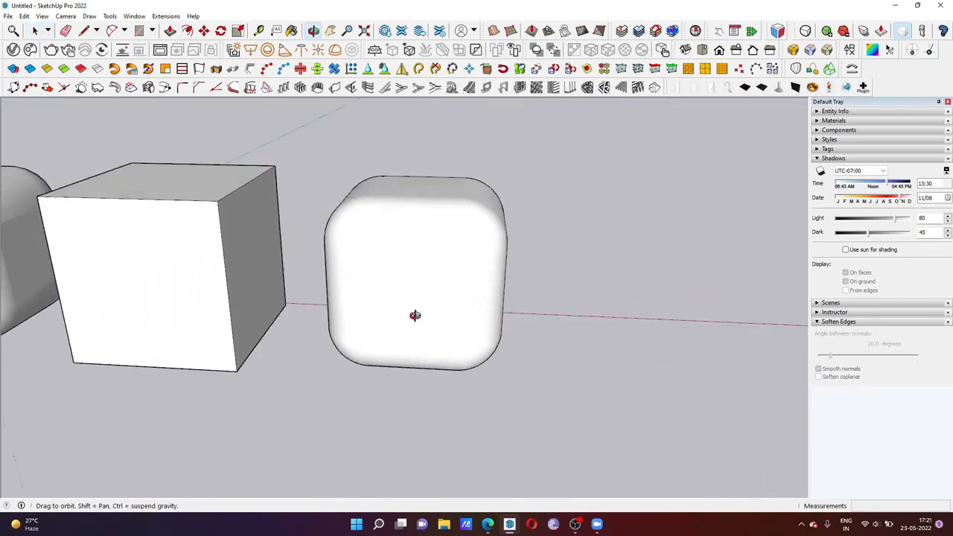